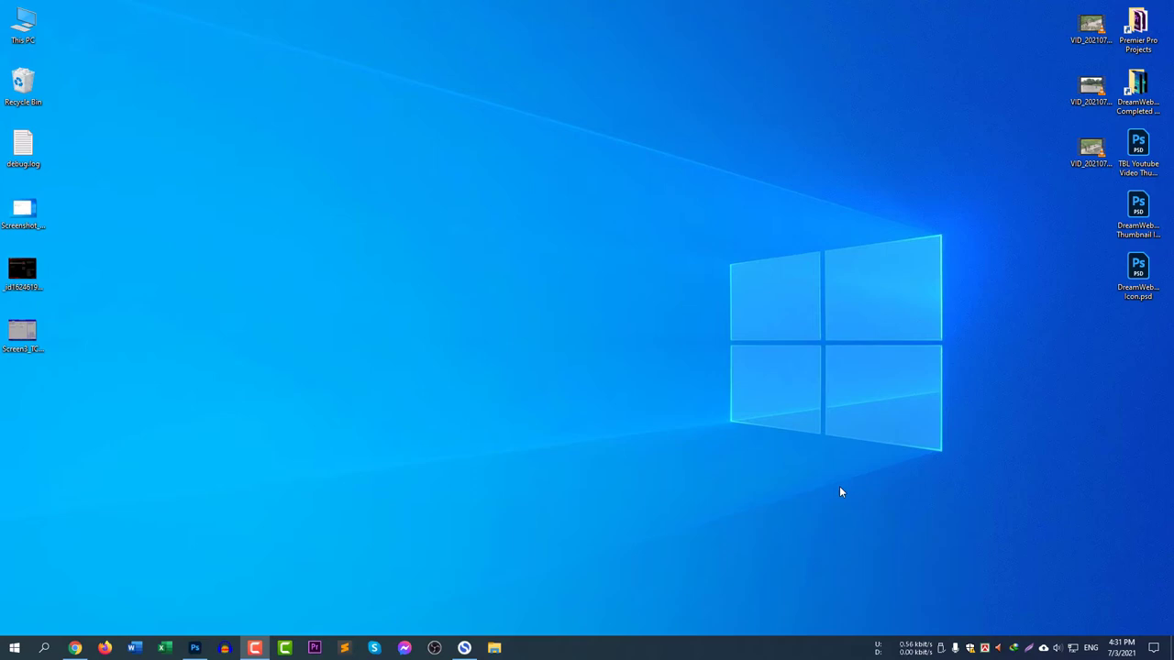
{"action": "mouse_move", "coordinate": [838, 482]}
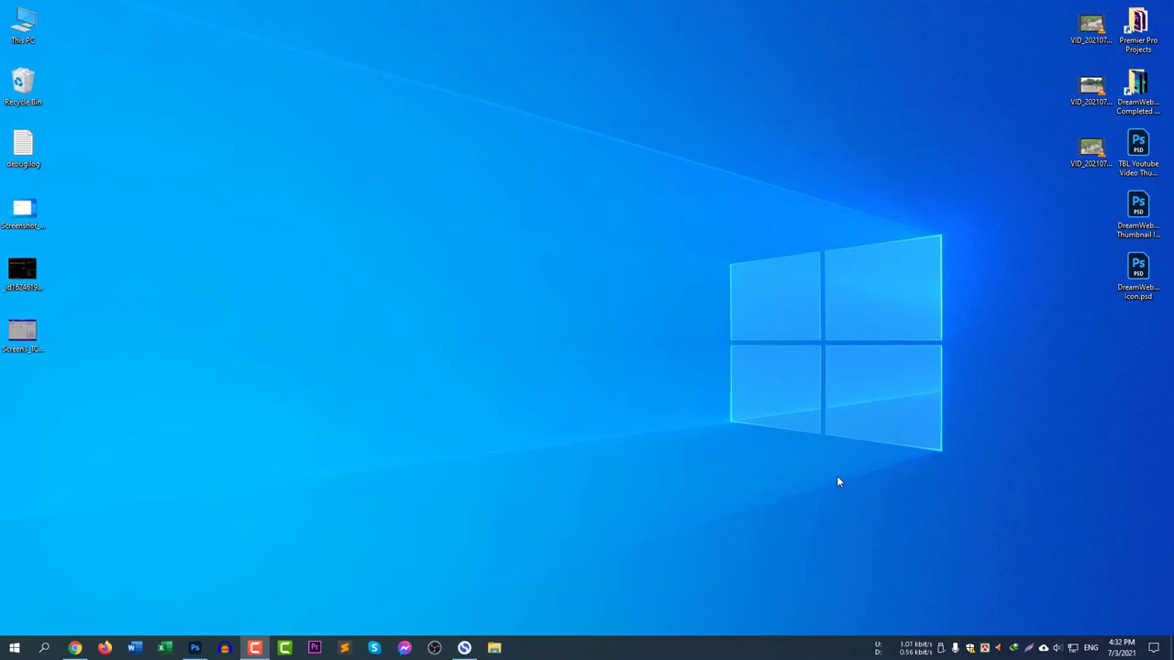
{"action": "mouse_move", "coordinate": [679, 523]}
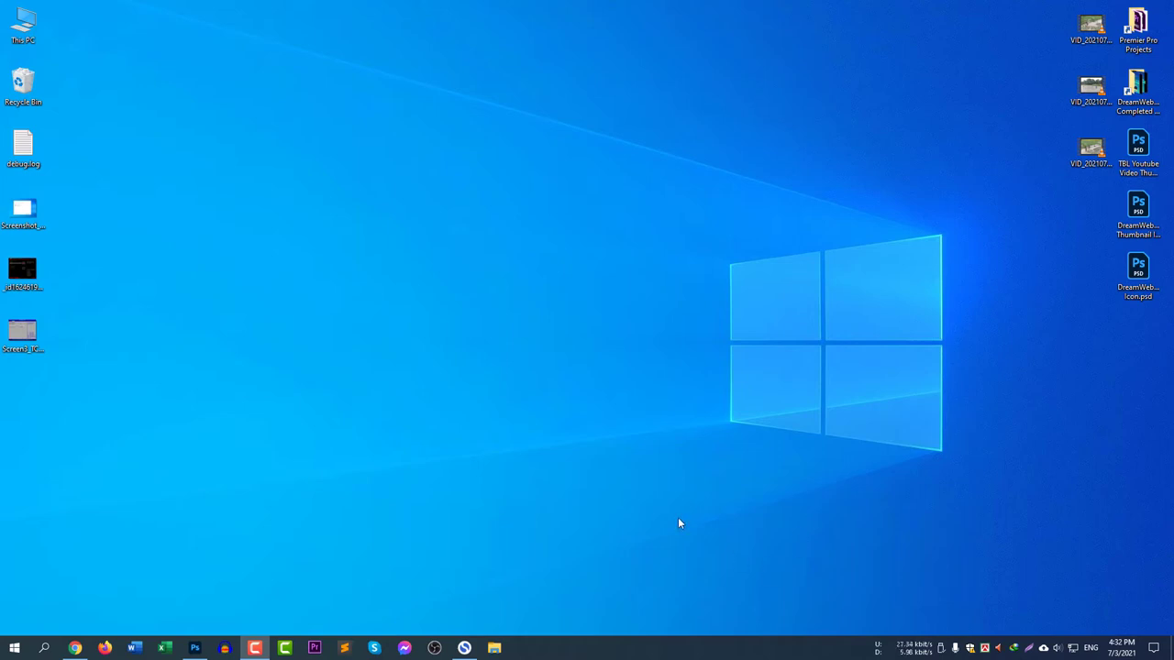
{"action": "mouse_move", "coordinate": [131, 557]}
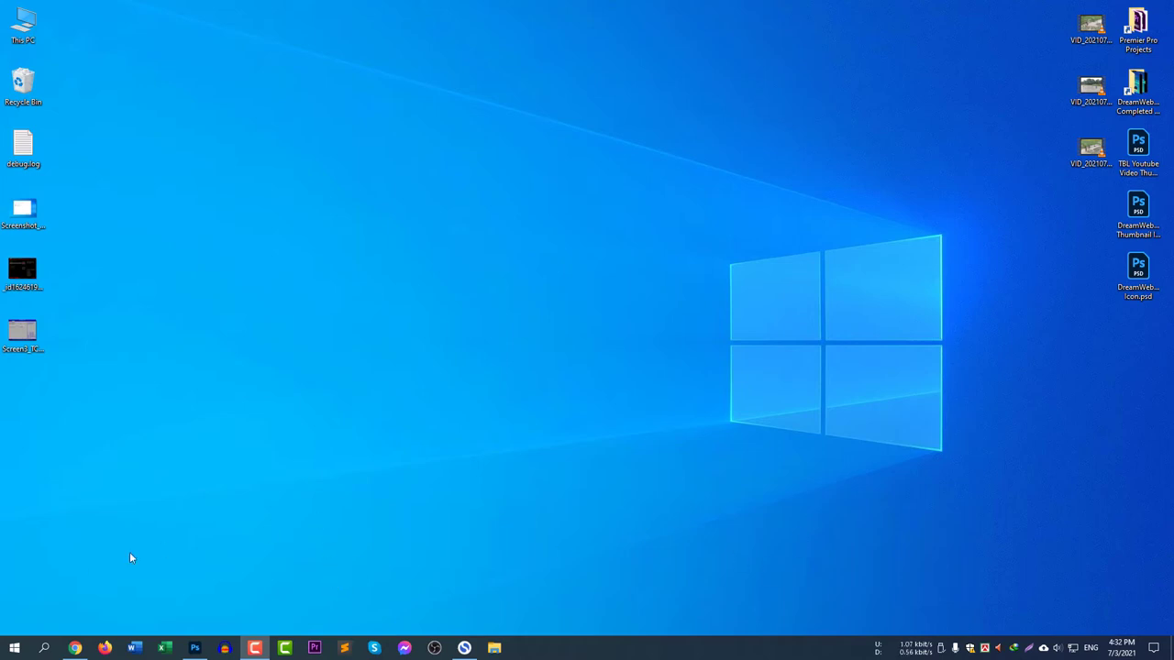
- Run tpm.msc from the Run dialog's recent-command history to launch TPM Management
{"action": "left_click", "coordinate": [44, 648]}
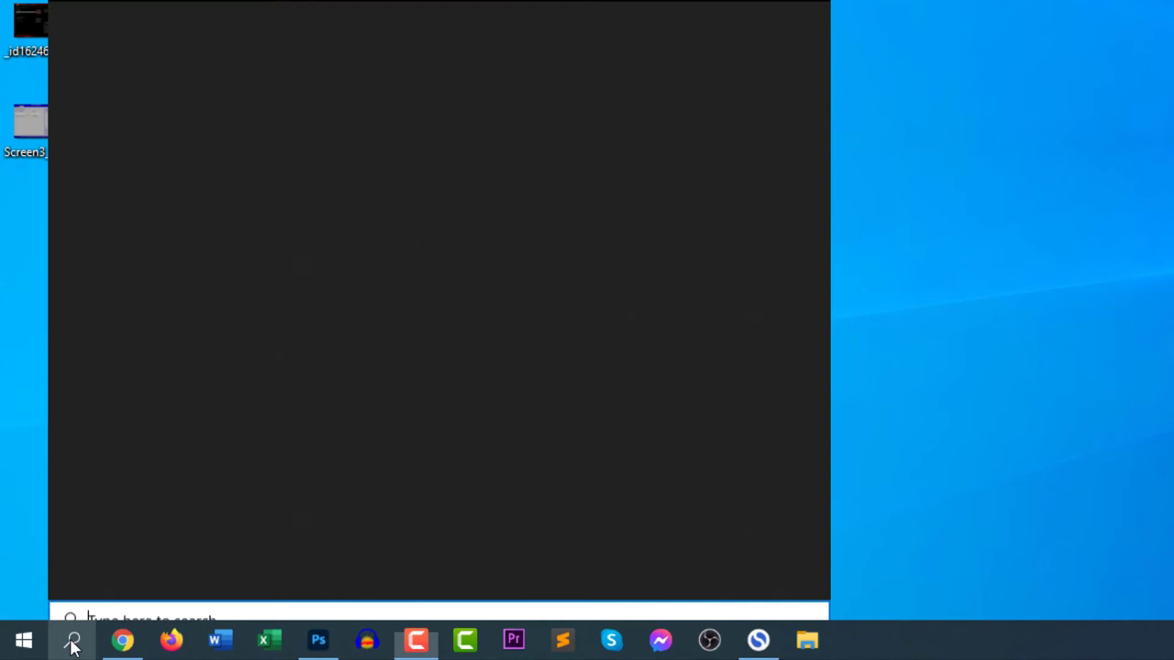
{"action": "type", "text": "run"}
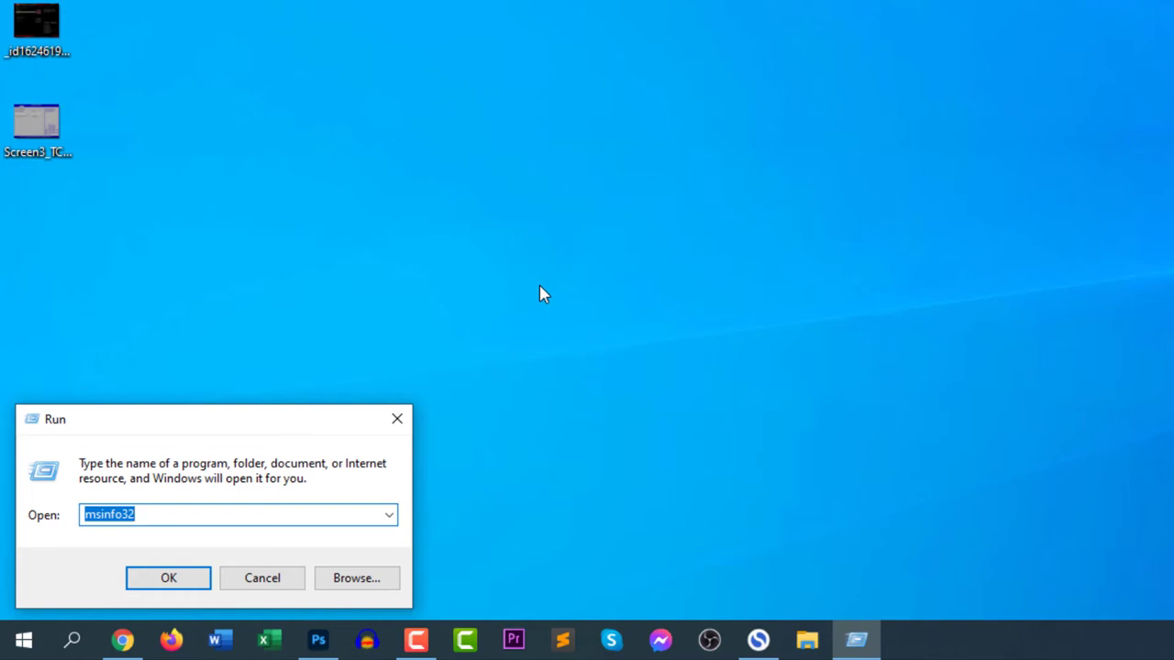
{"action": "mouse_move", "coordinate": [515, 340]}
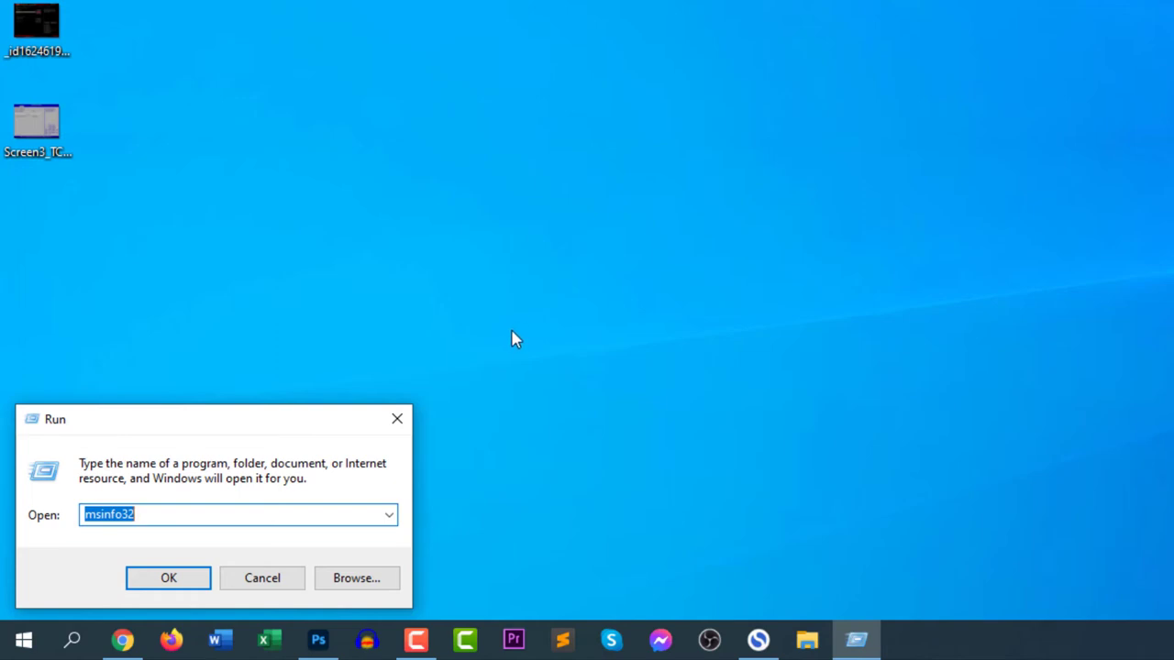
{"action": "mouse_move", "coordinate": [481, 447]}
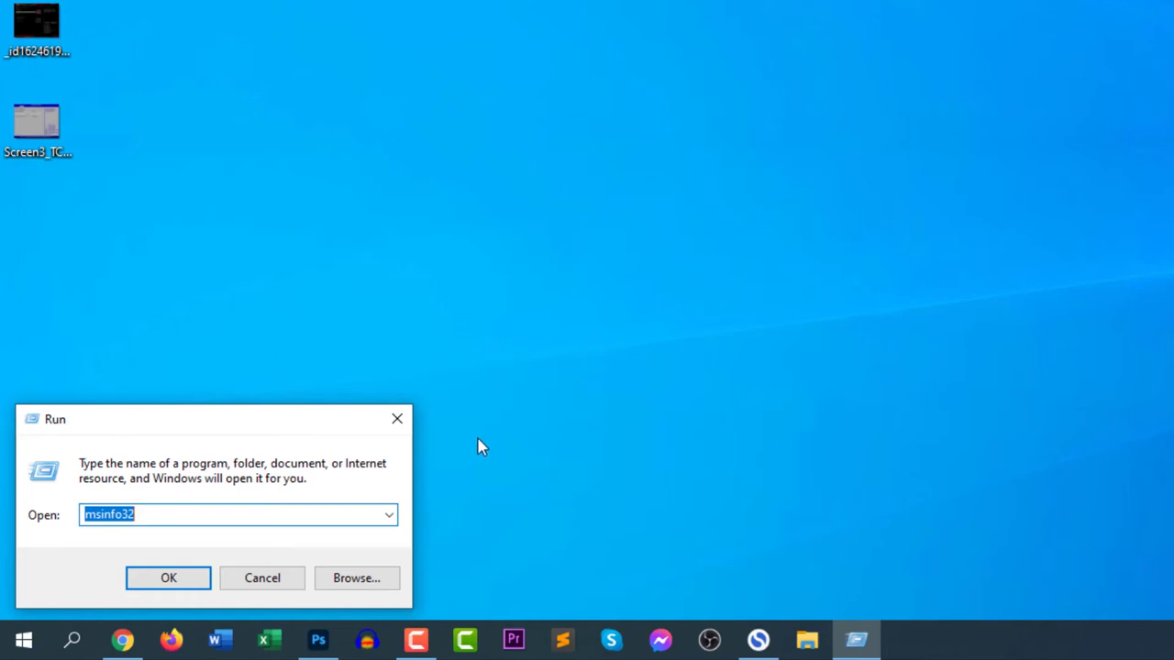
{"action": "left_click", "coordinate": [387, 515]}
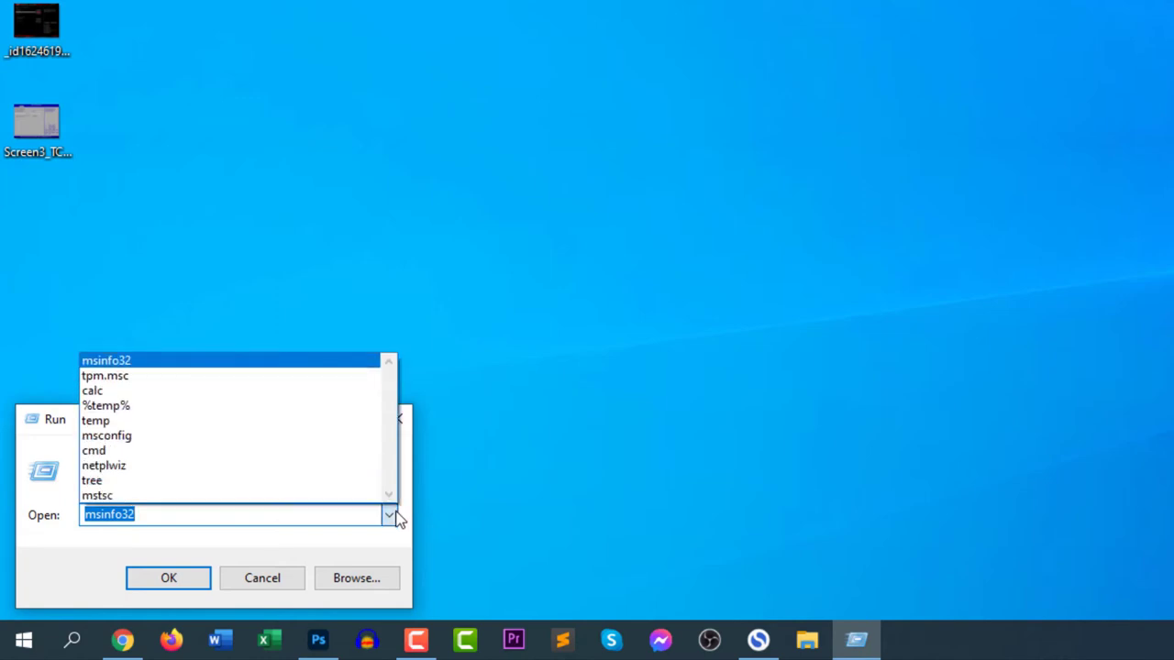
{"action": "left_click", "coordinate": [104, 375]}
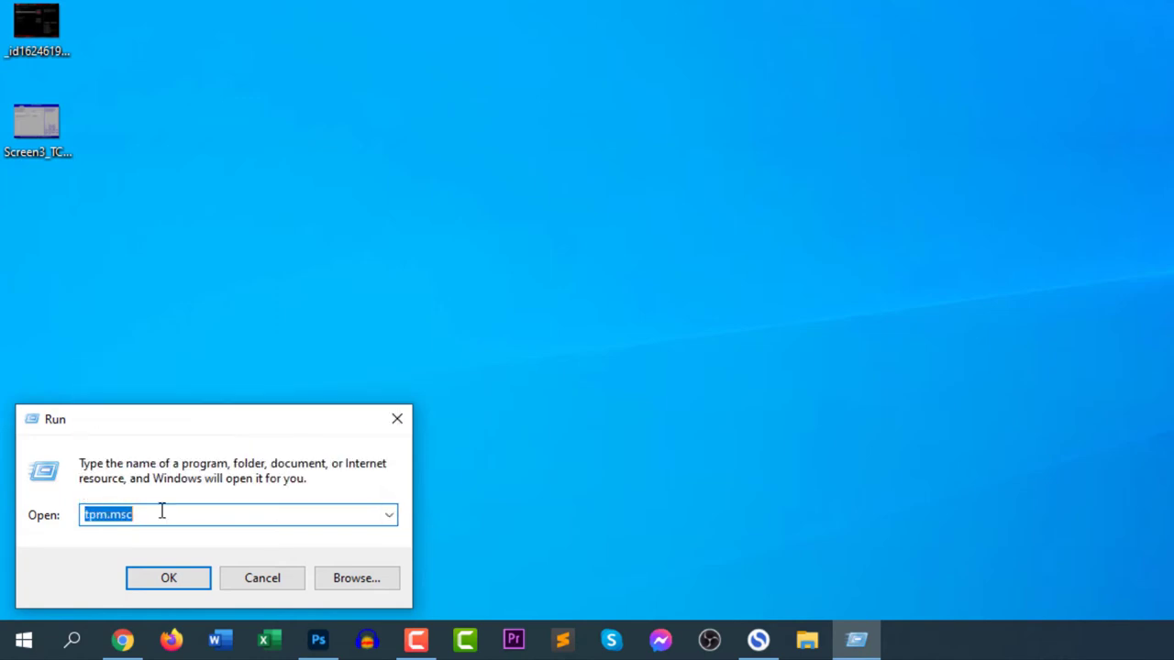
{"action": "type", "text": "tpm"}
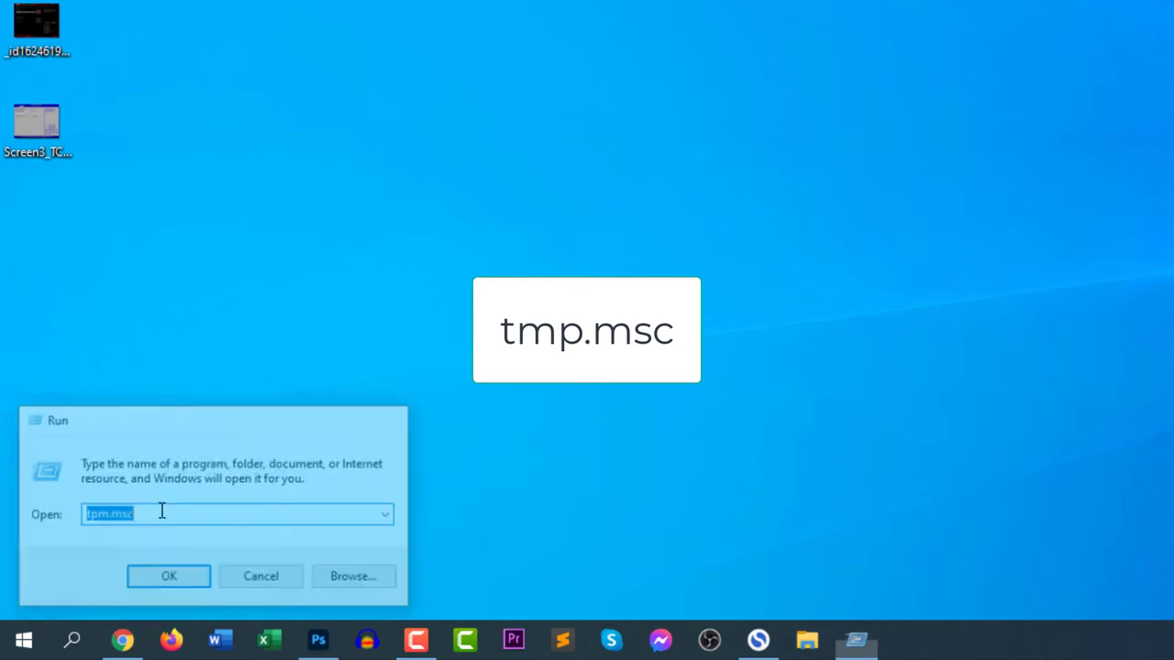
{"action": "left_click", "coordinate": [168, 576]}
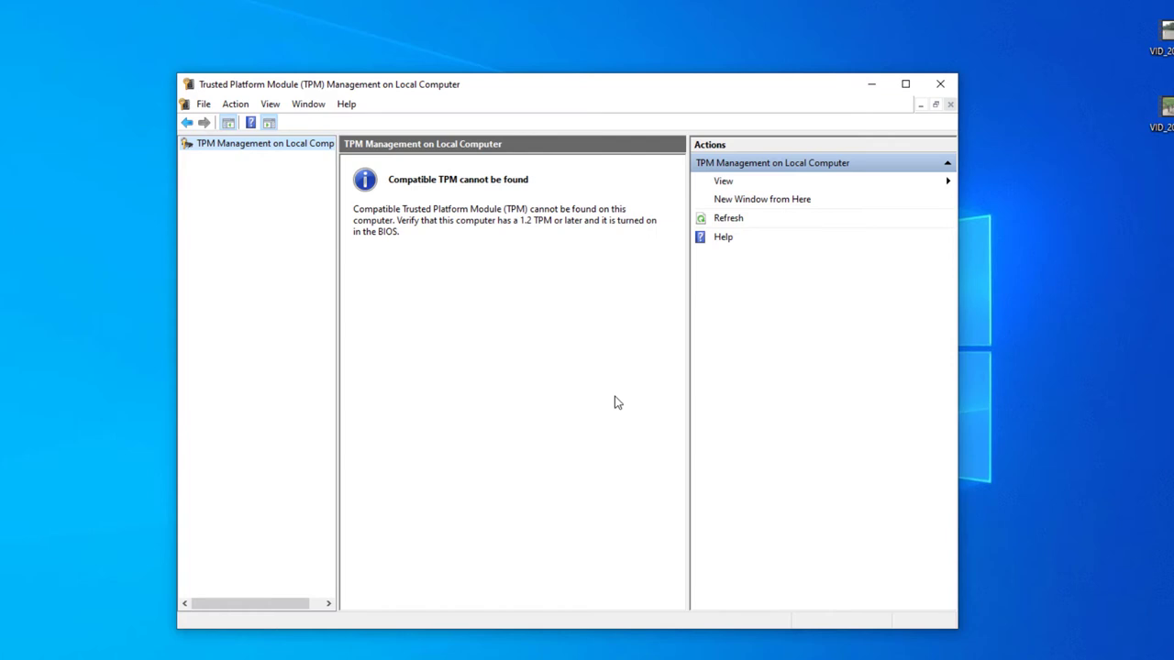
{"action": "mouse_move", "coordinate": [614, 322]}
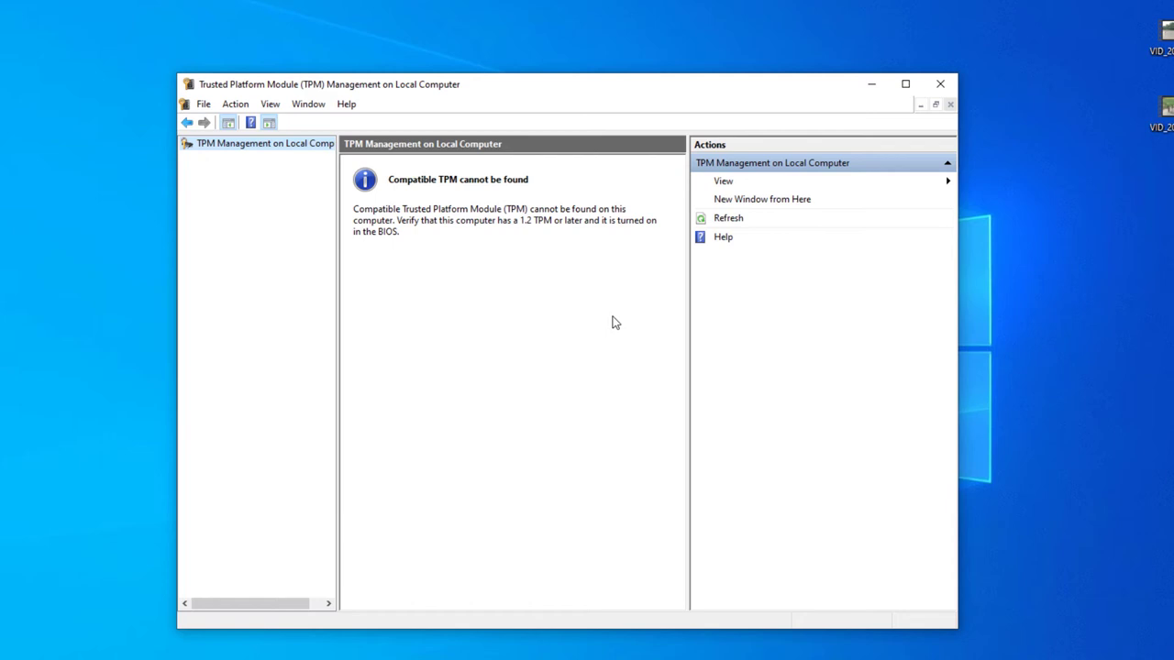
{"action": "mouse_move", "coordinate": [606, 229]}
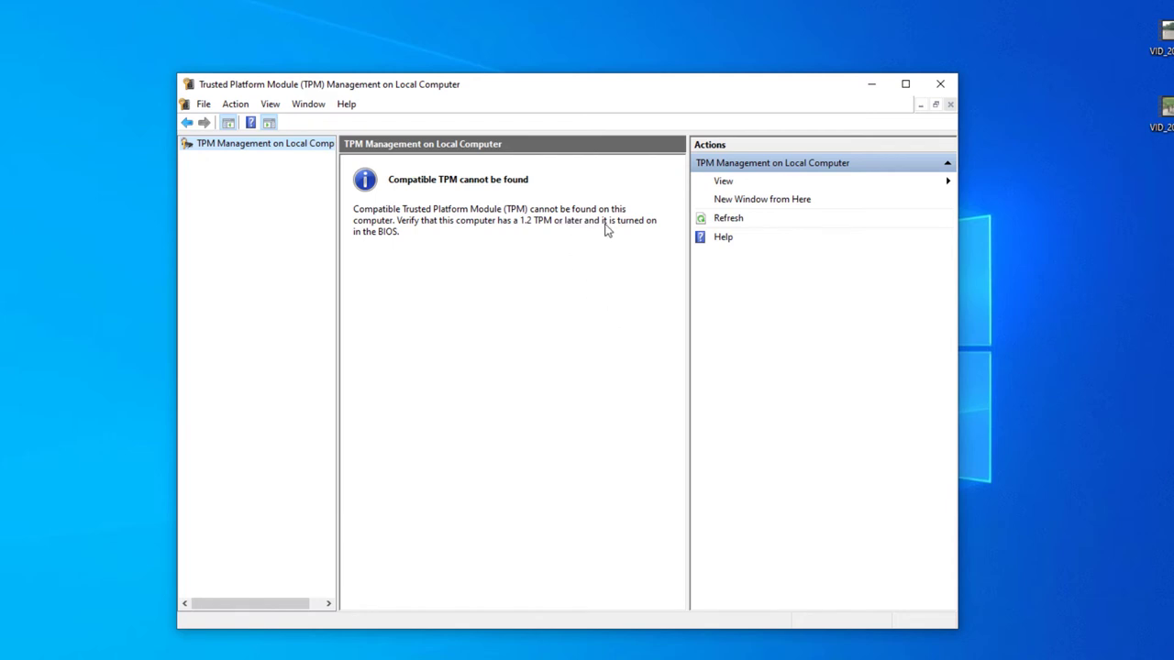
{"action": "mouse_move", "coordinate": [392, 245]}
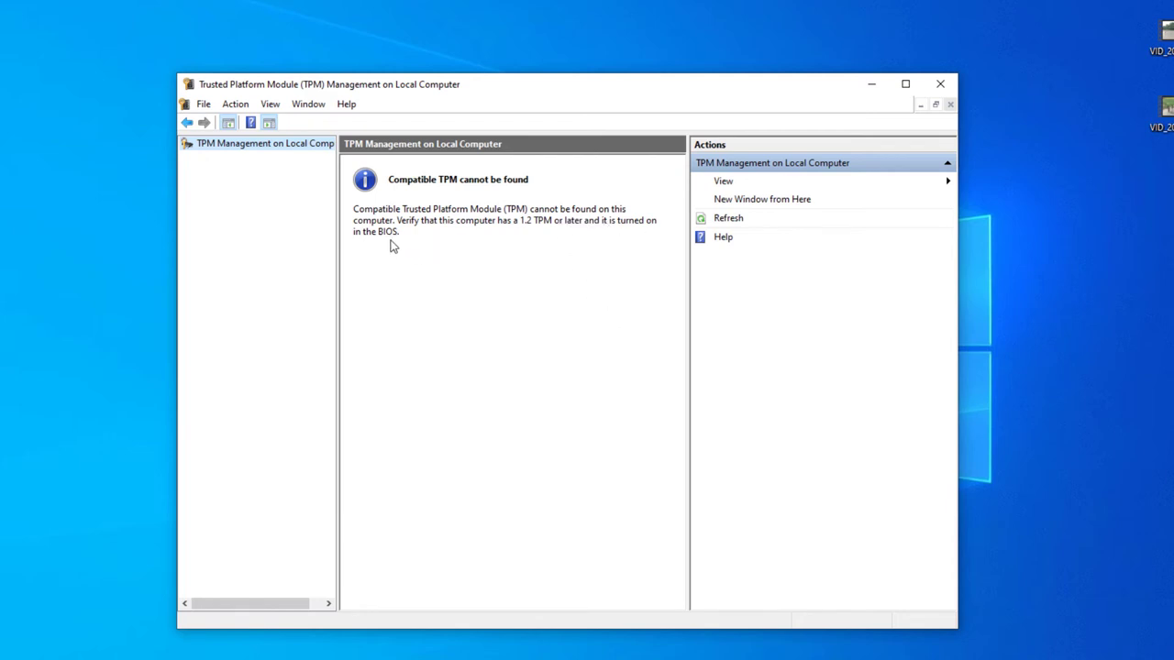
{"action": "mouse_move", "coordinate": [502, 241]}
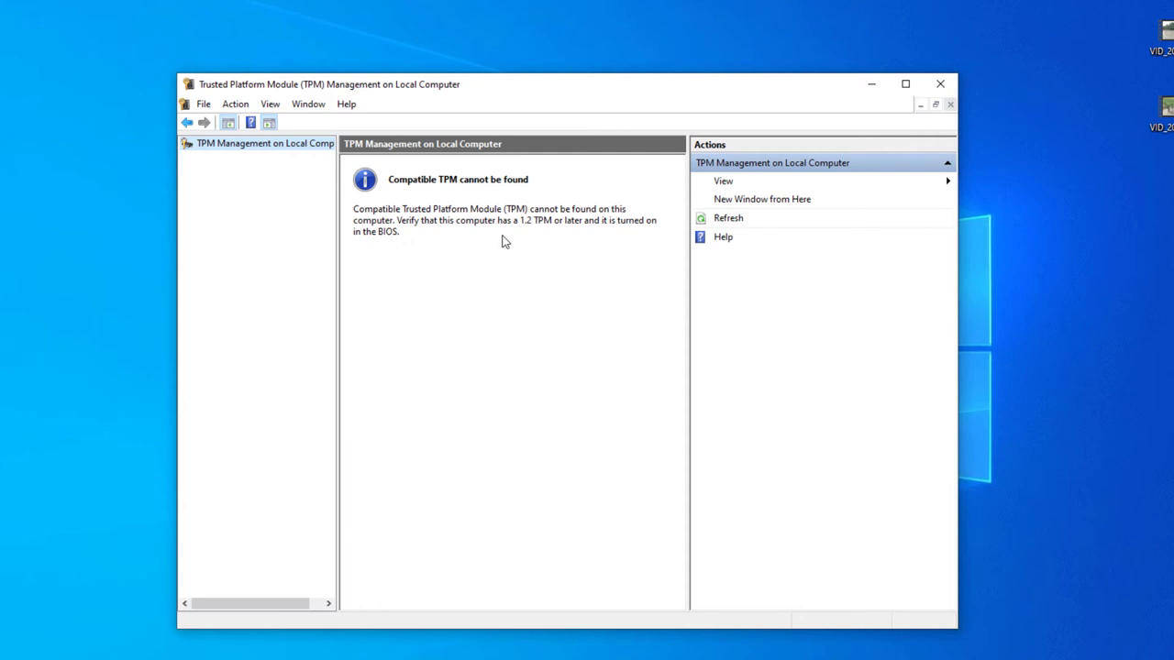
{"action": "mouse_move", "coordinate": [644, 300]}
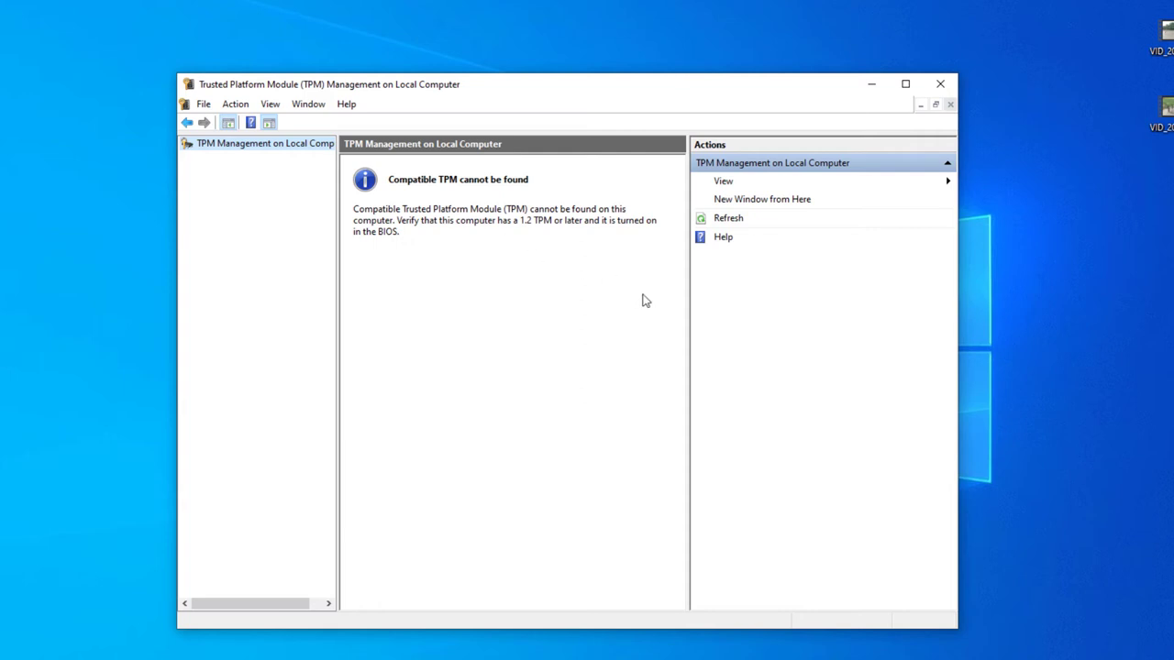
{"action": "mouse_move", "coordinate": [616, 293]}
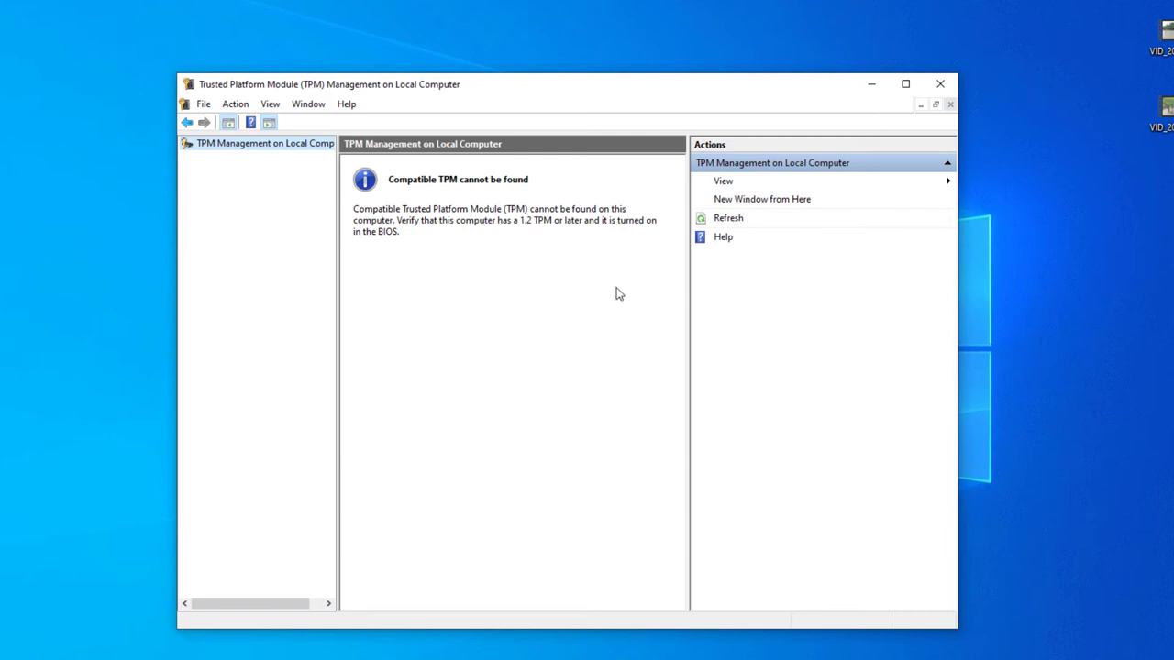
- Close the TPM Management console after it reports no compatible TPM
{"action": "left_click", "coordinate": [939, 84]}
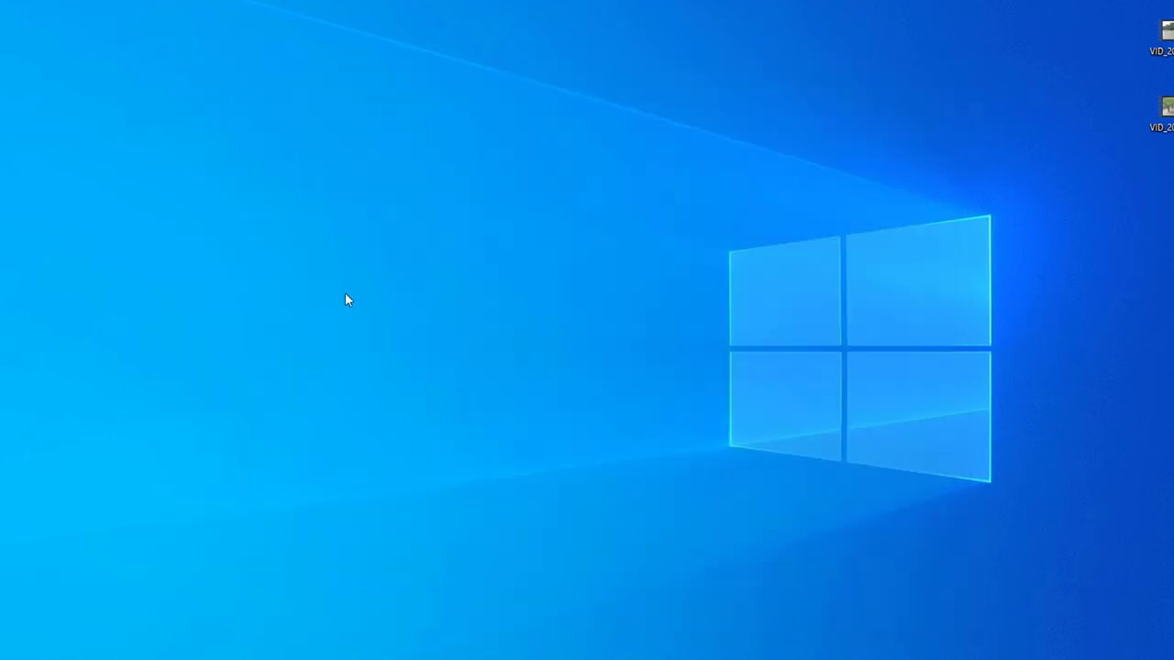
{"action": "mouse_move", "coordinate": [348, 300]}
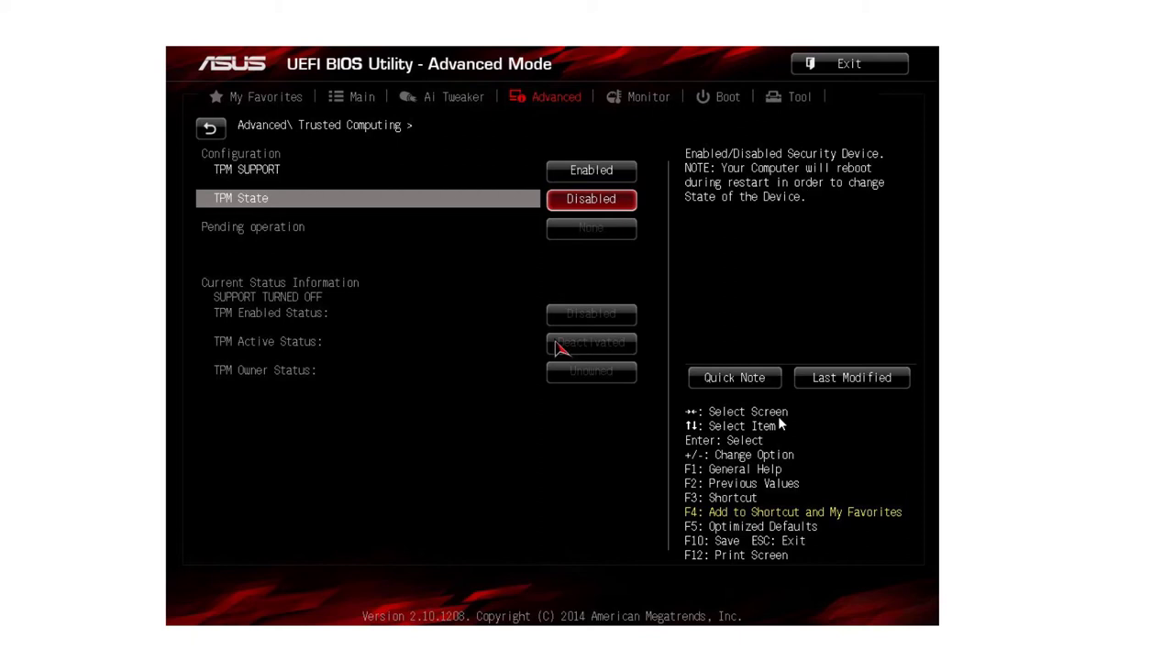
{"action": "mouse_move", "coordinate": [802, 335]}
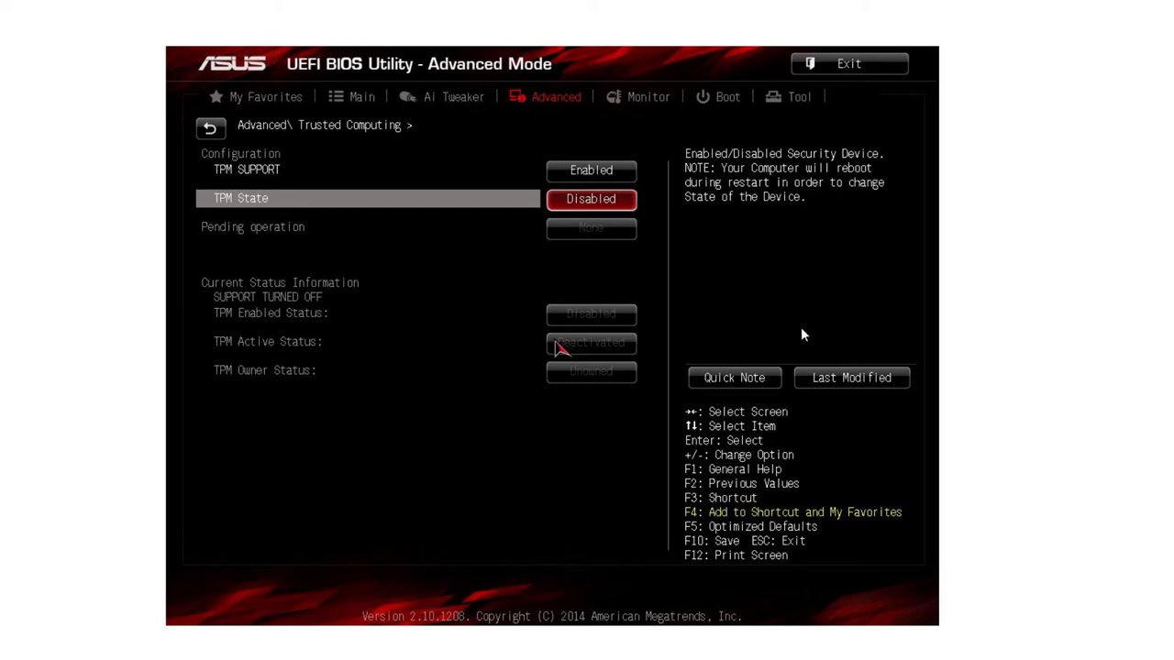
{"action": "mouse_move", "coordinate": [477, 207]}
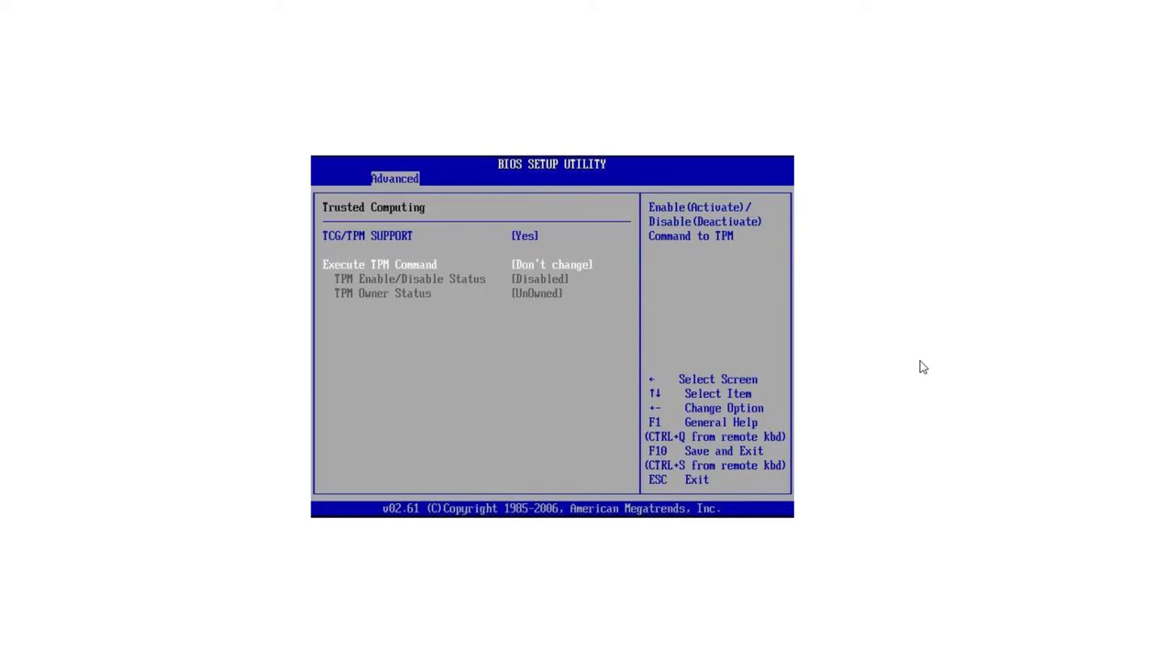
{"action": "mouse_move", "coordinate": [398, 298]}
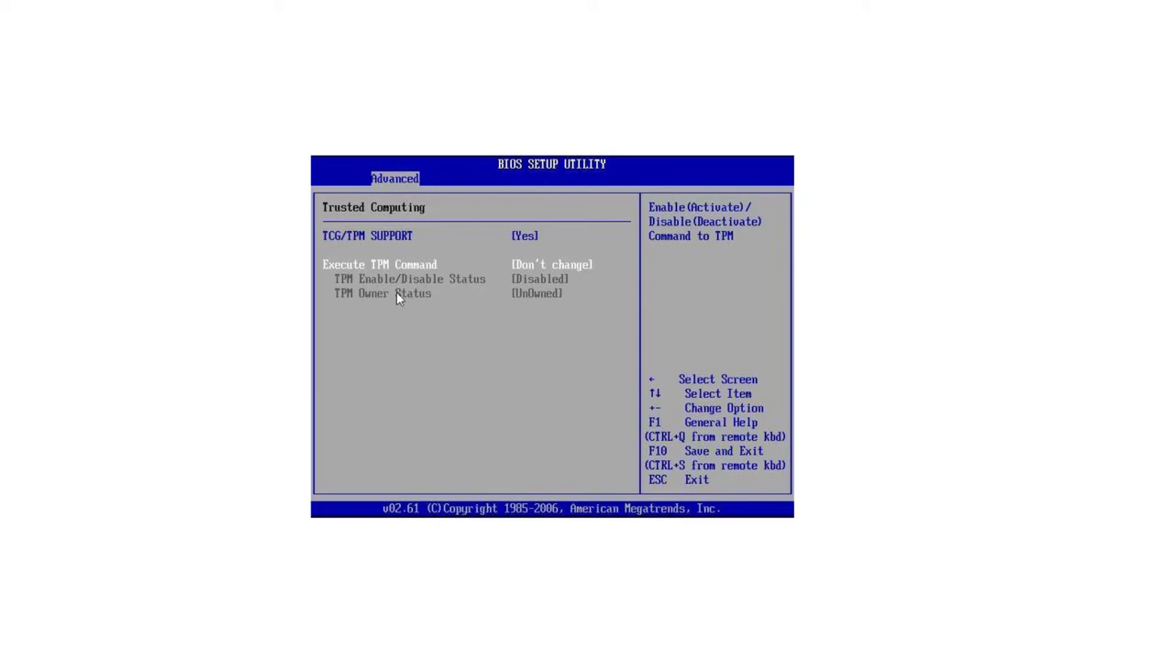
{"action": "mouse_move", "coordinate": [532, 294]}
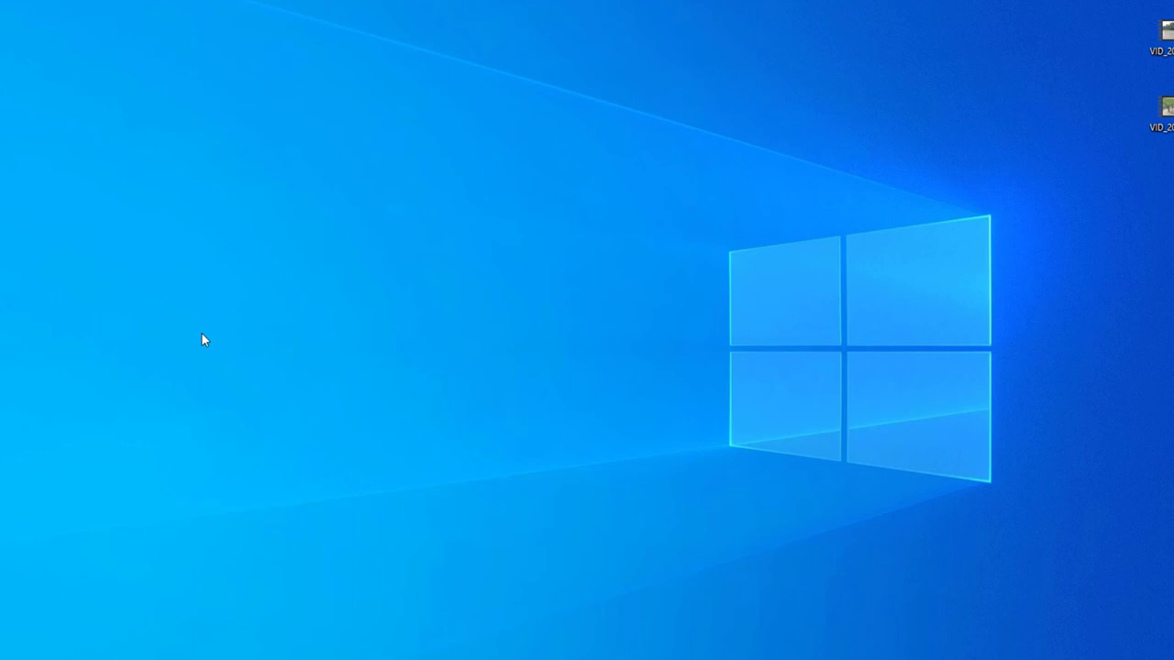
{"action": "mouse_move", "coordinate": [227, 511]}
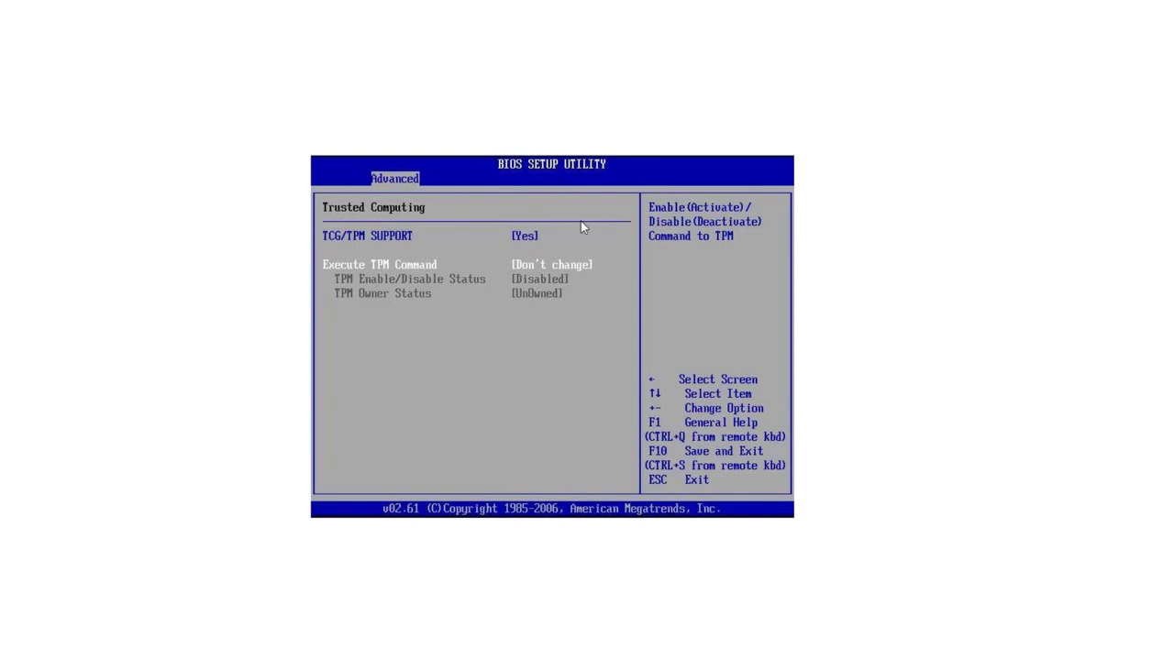
{"action": "mouse_move", "coordinate": [732, 452]}
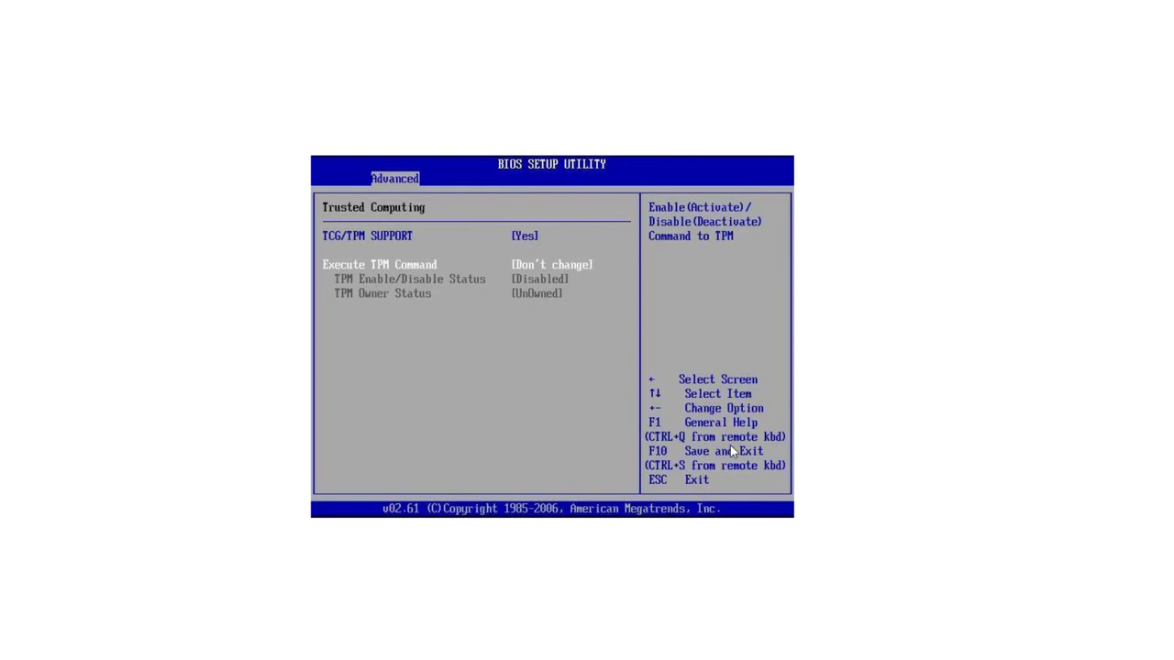